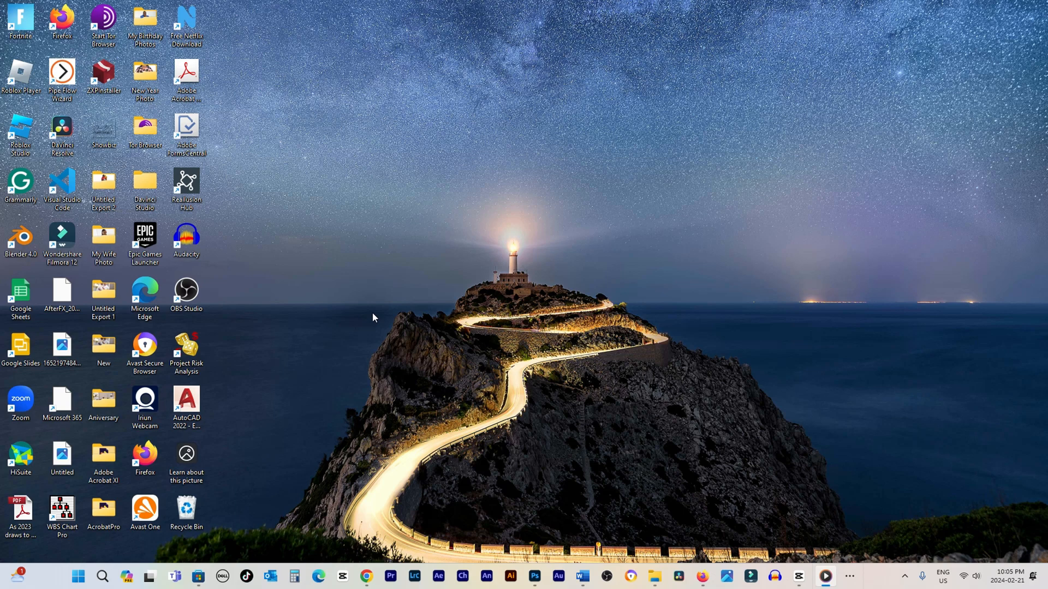
pyautogui.moveTo(403, 325)
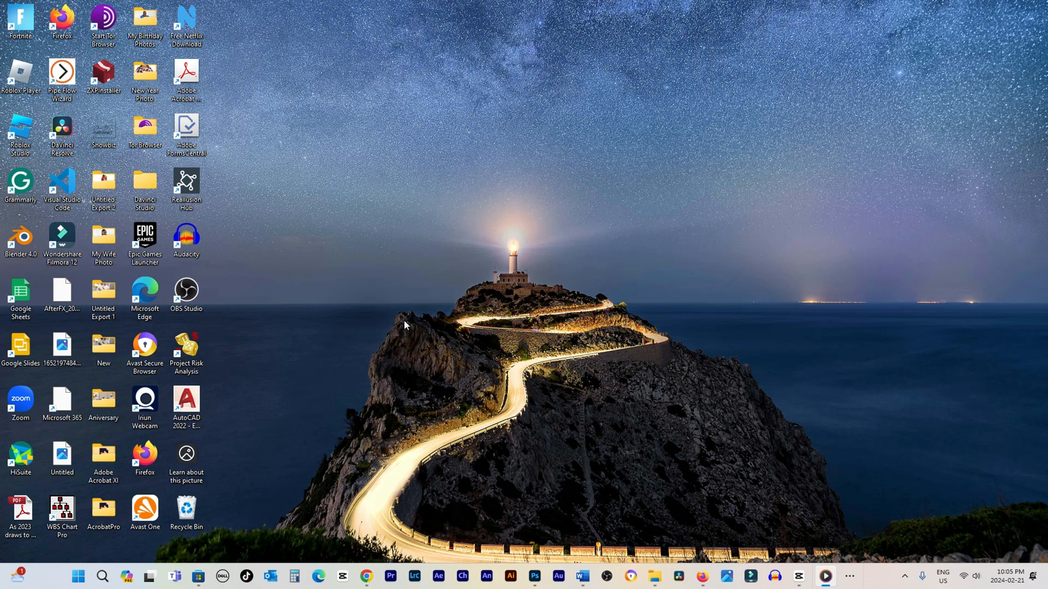
pyautogui.moveTo(373, 323)
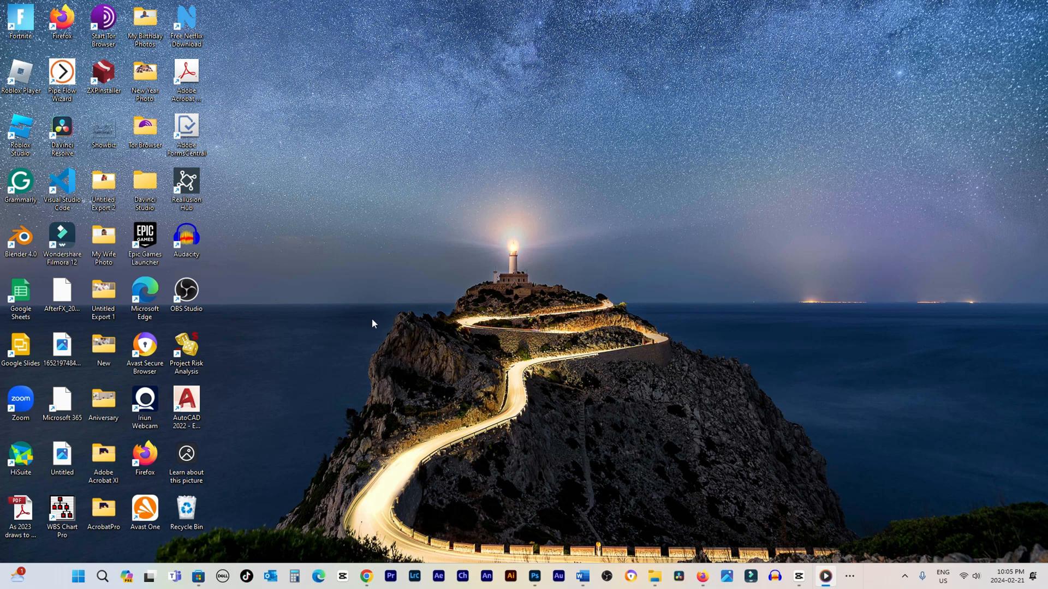
pyautogui.moveTo(297, 357)
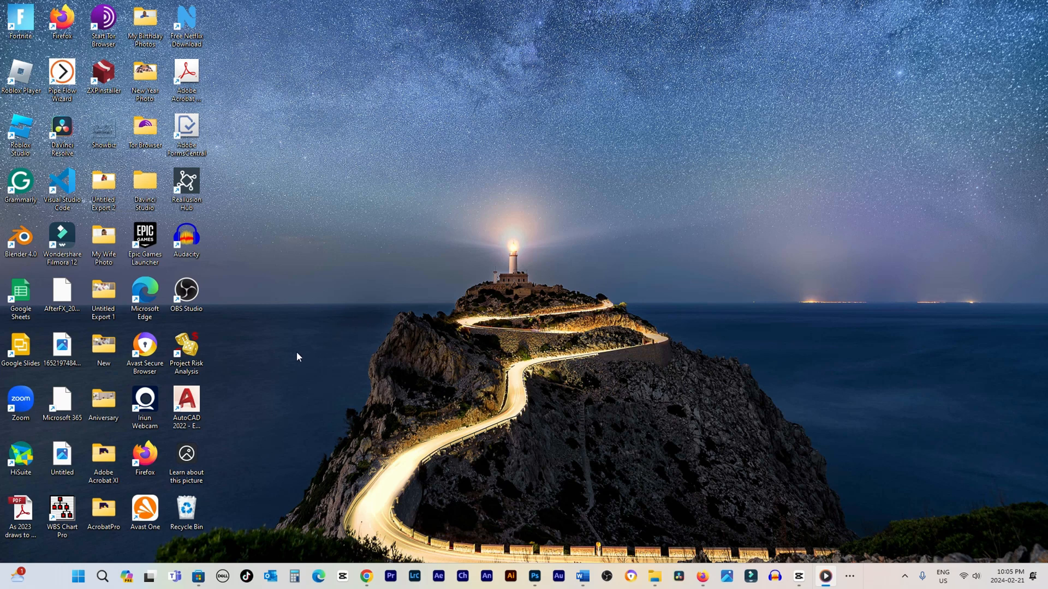
pyautogui.moveTo(268, 379)
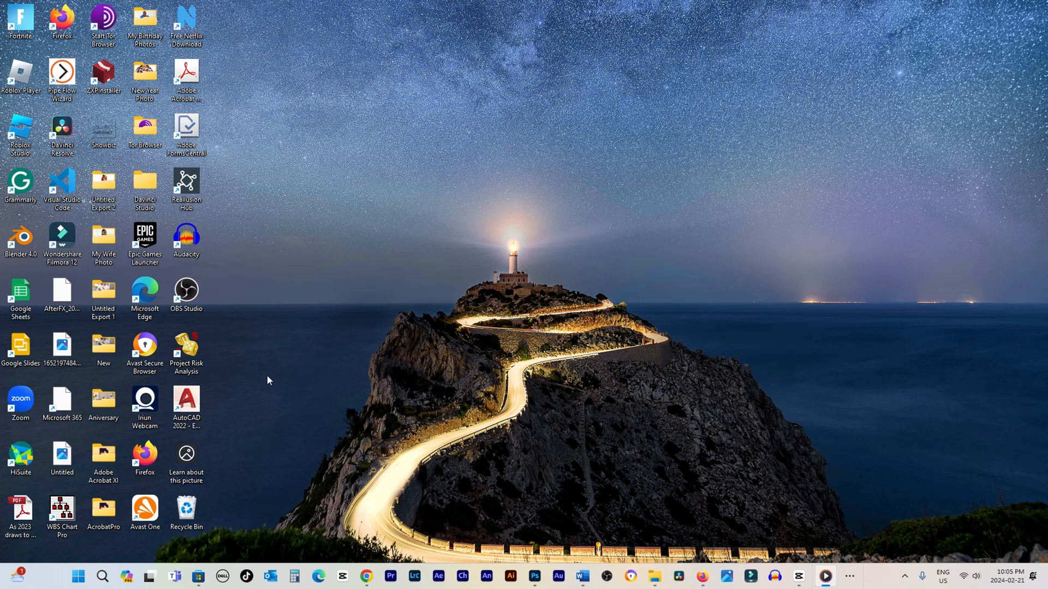
pyautogui.moveTo(222, 472)
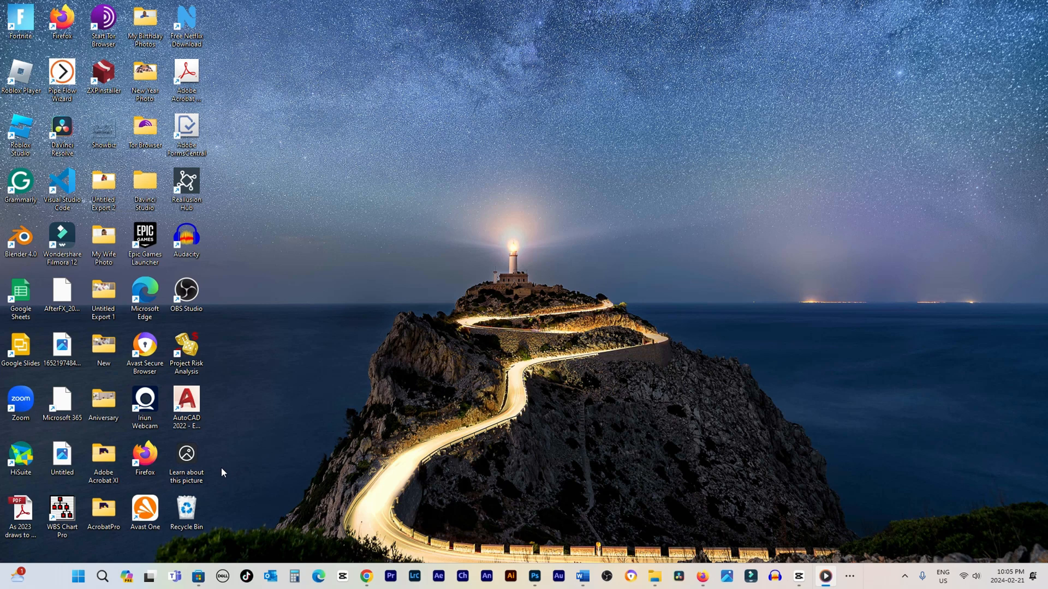
pyautogui.moveTo(234, 459)
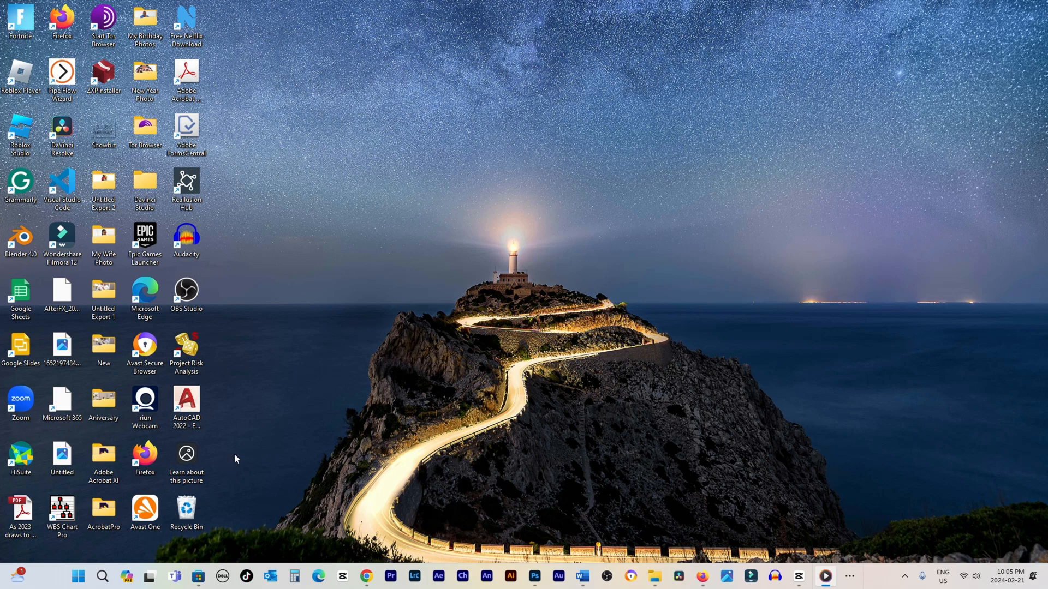
pyautogui.moveTo(234, 463)
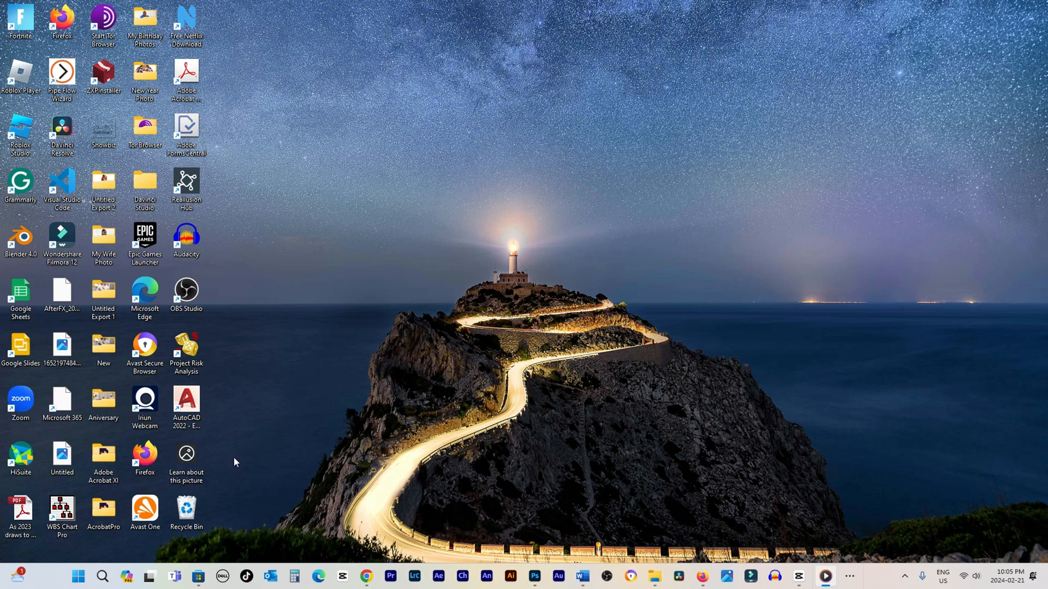
pyautogui.moveTo(232, 465)
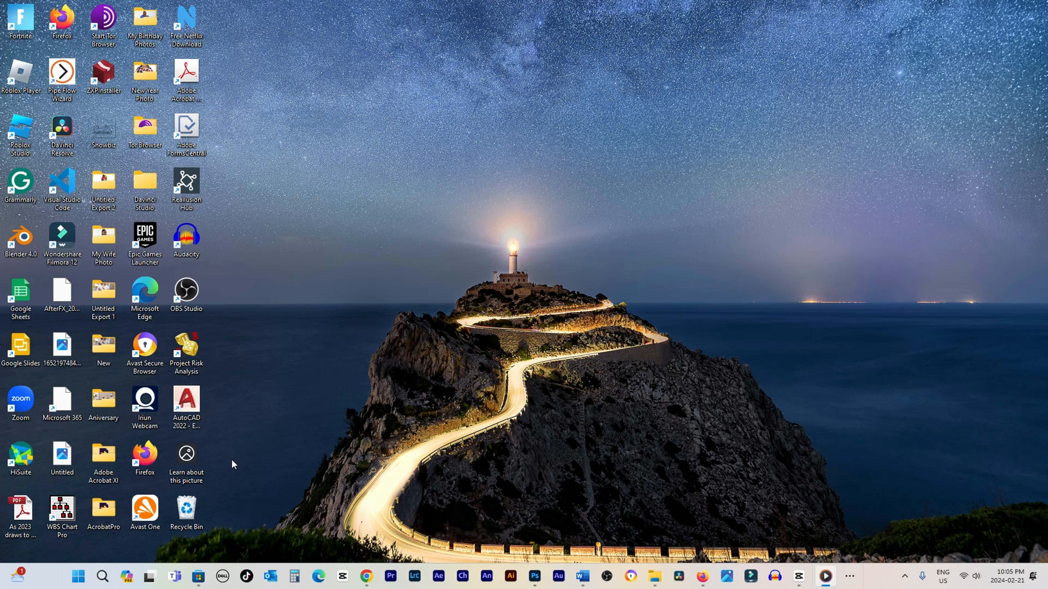
pyautogui.moveTo(777, 369)
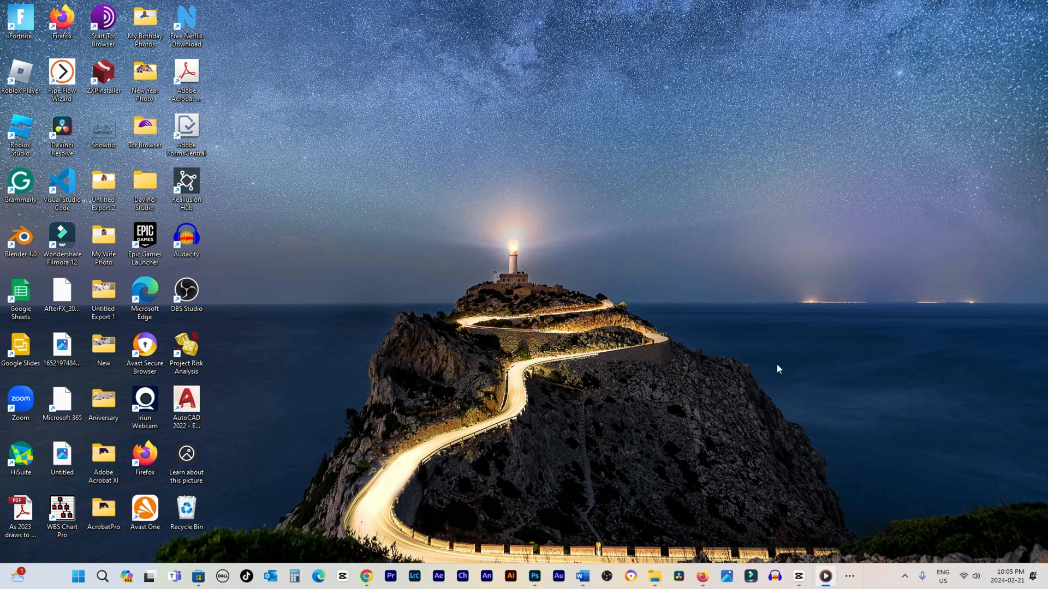
pyautogui.moveTo(634, 367)
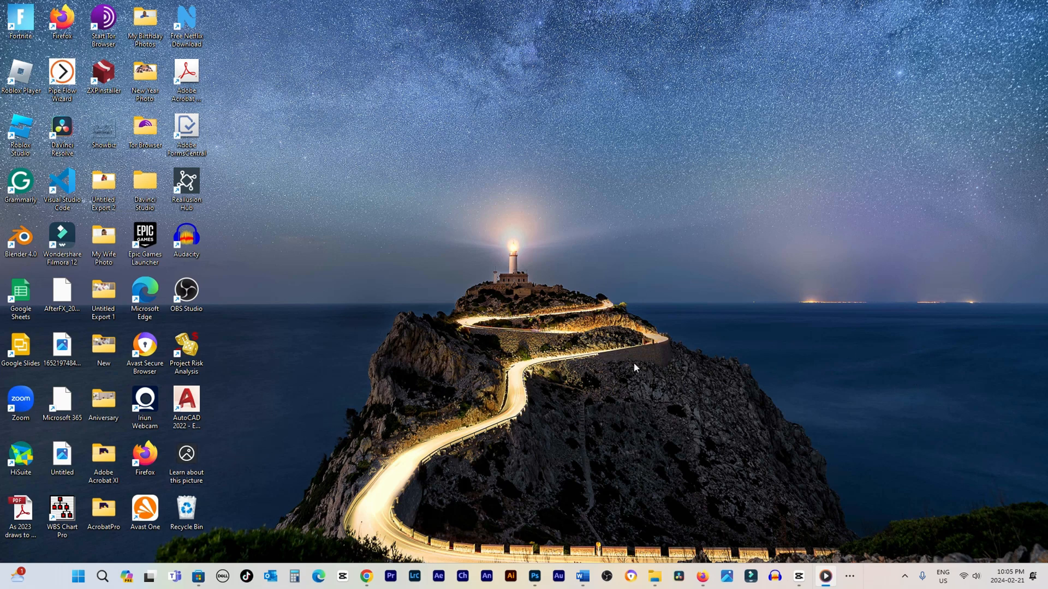
pyautogui.moveTo(797, 168)
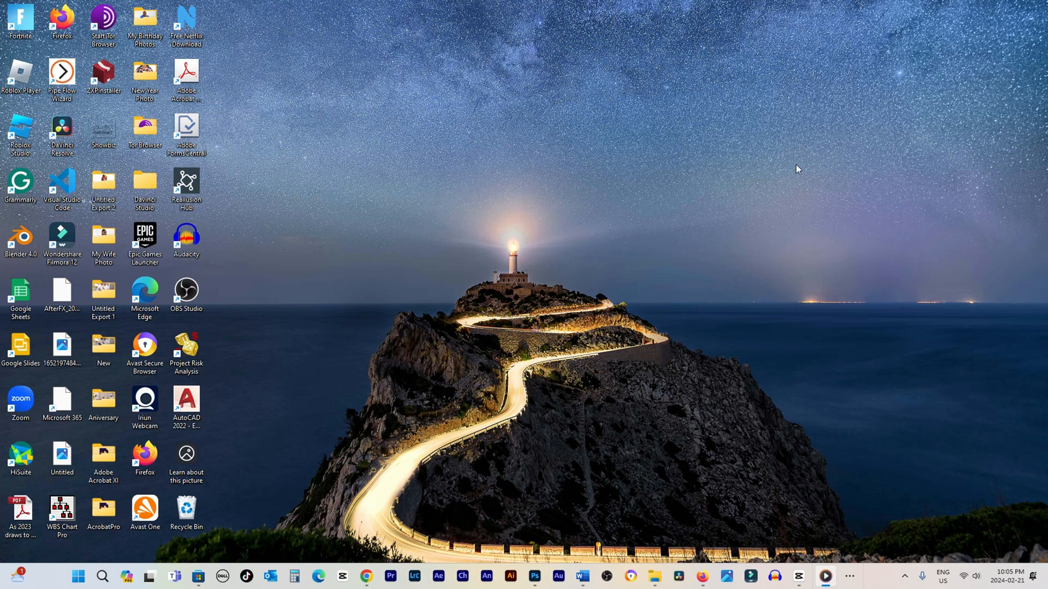
pyautogui.moveTo(598, 458)
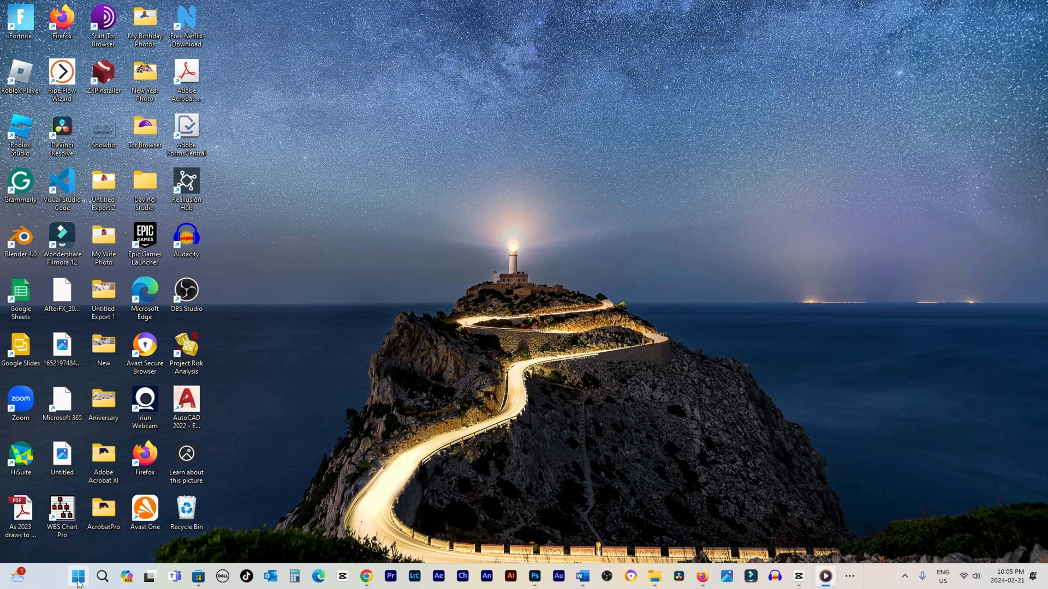
pyautogui.moveTo(77, 576)
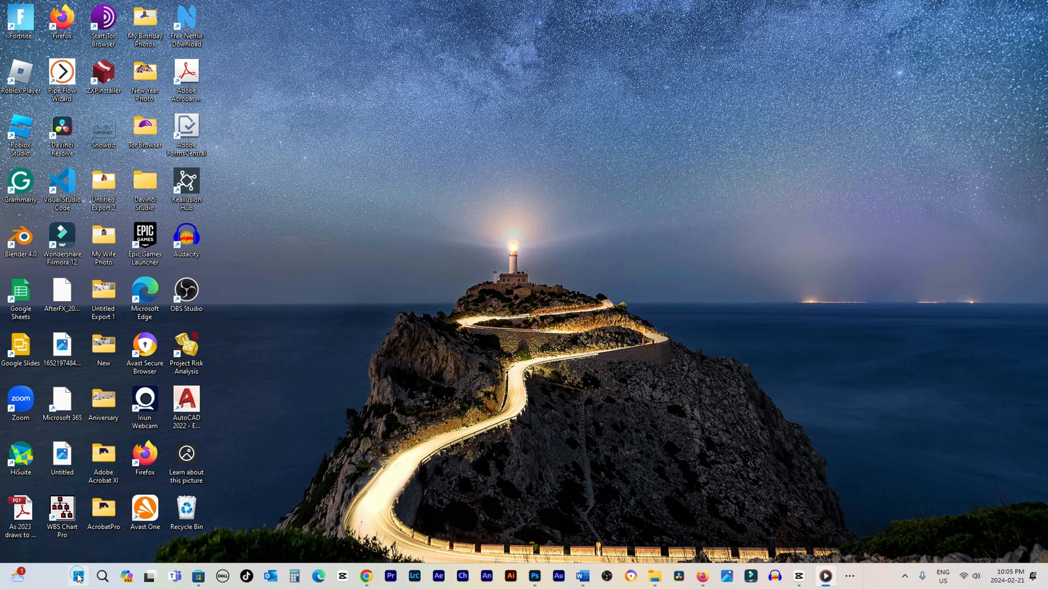
# Search 'store' from Start and launch Microsoft Store to its Home page
pyautogui.click(103, 576)
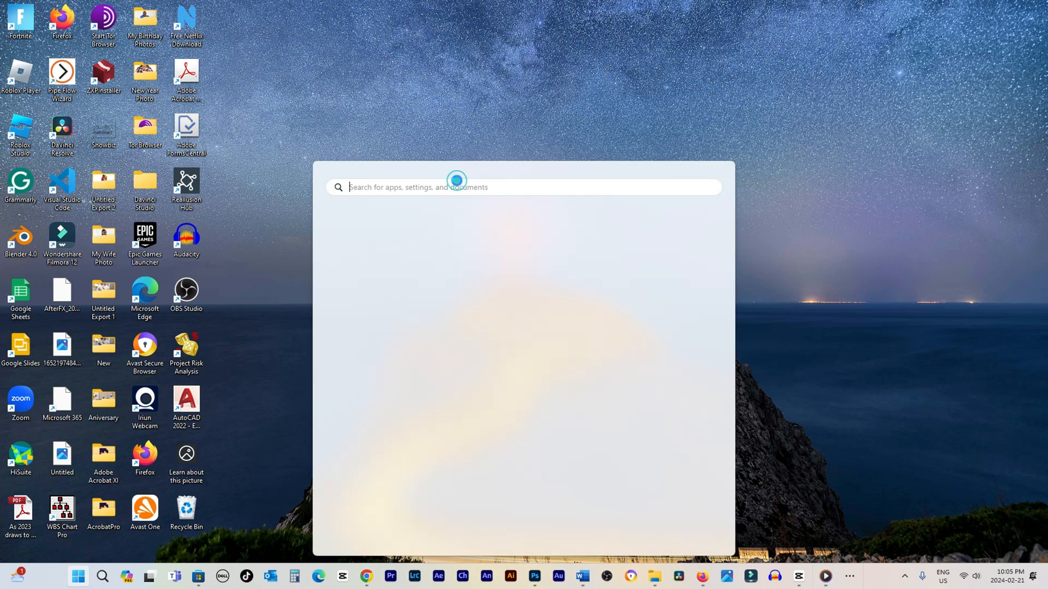
pyautogui.write('store')
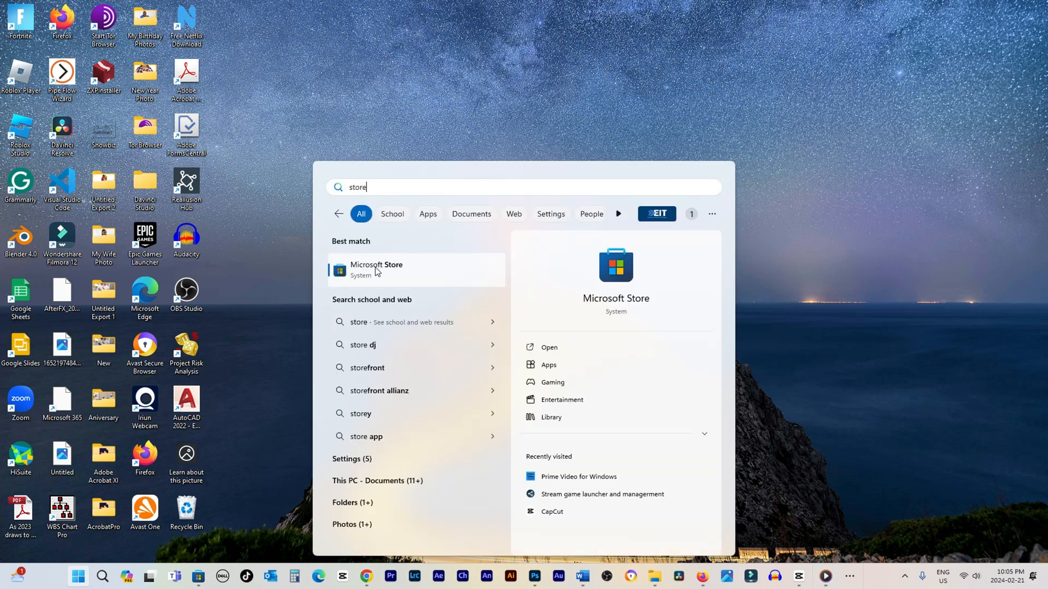
pyautogui.click(375, 269)
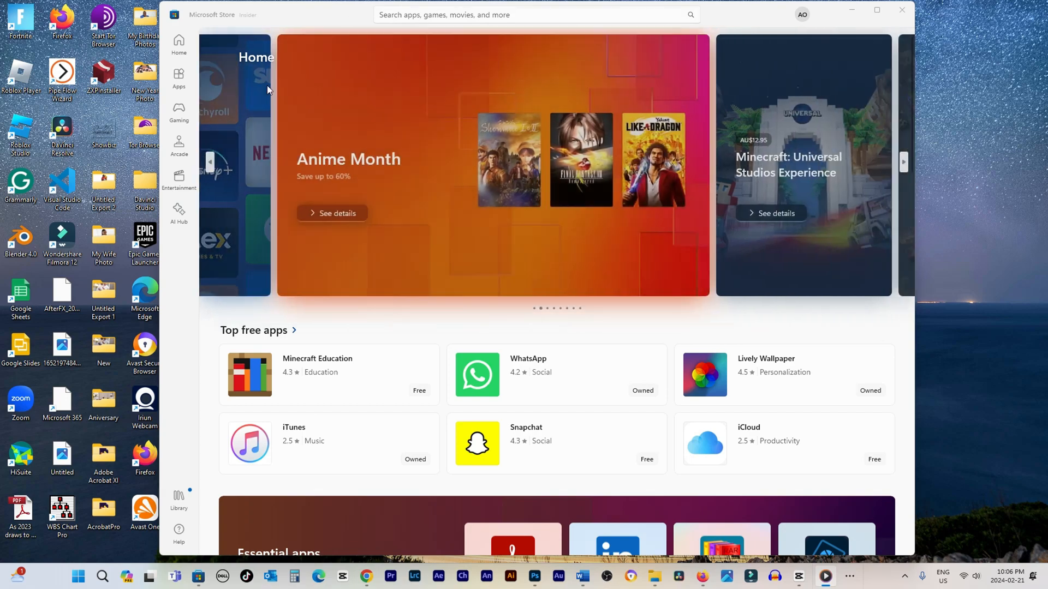
# Search the Store for 'whatsapp' and bring up the WhatsApp Beta product page
pyautogui.write('whatsapp')
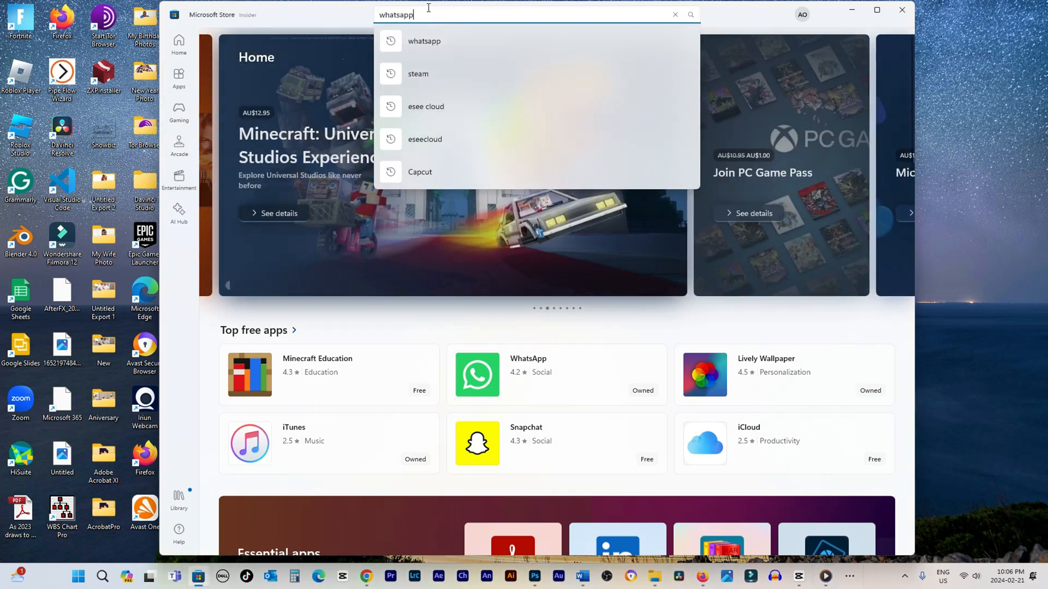
pyautogui.press('Enter')
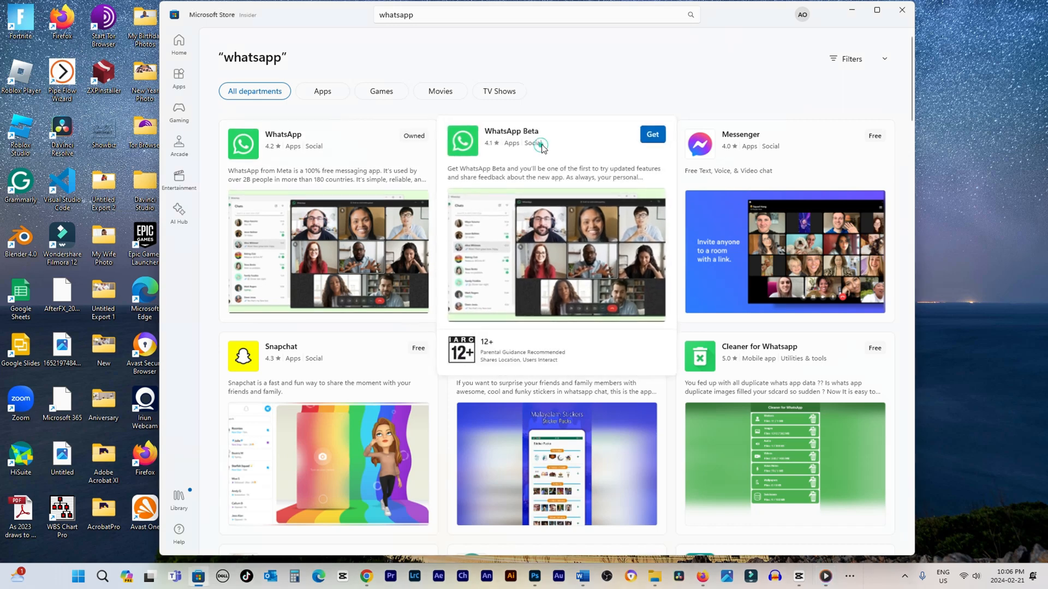
pyautogui.click(510, 131)
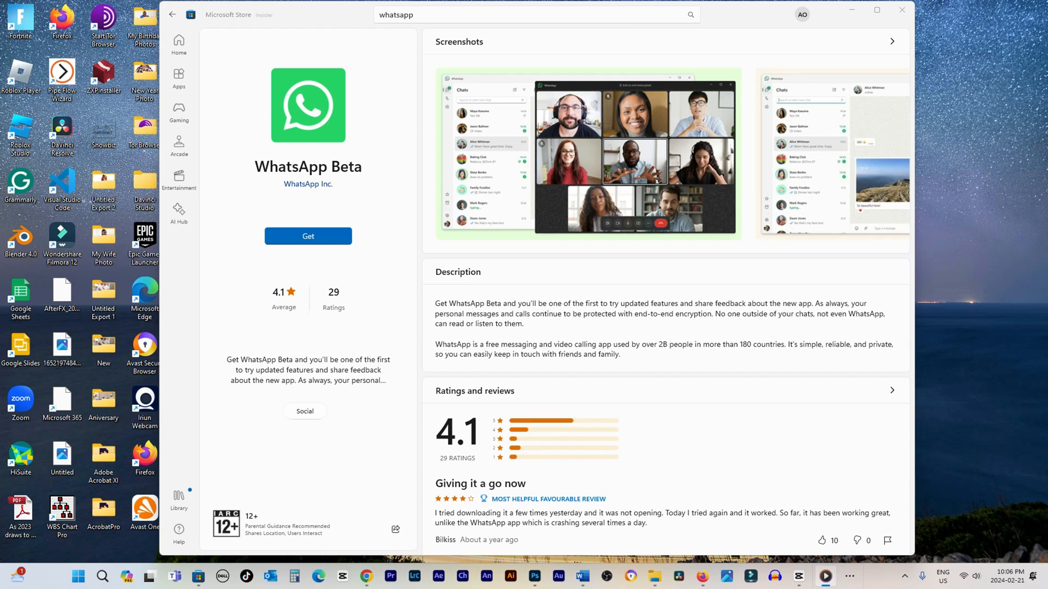
pyautogui.moveTo(308, 236)
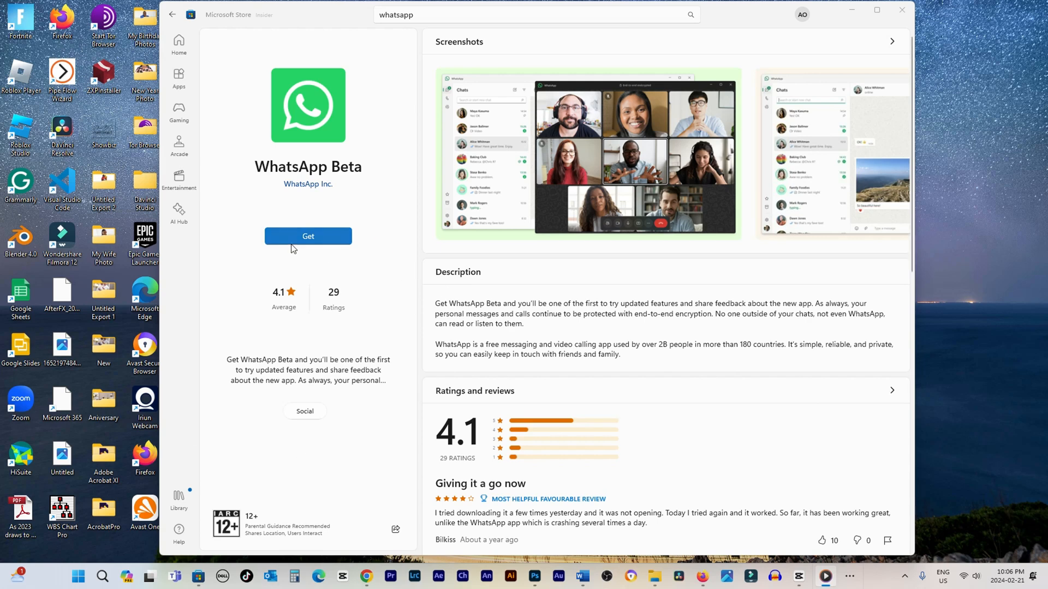
# Get WhatsApp Beta, then launch it to its logo splash screen
pyautogui.click(308, 236)
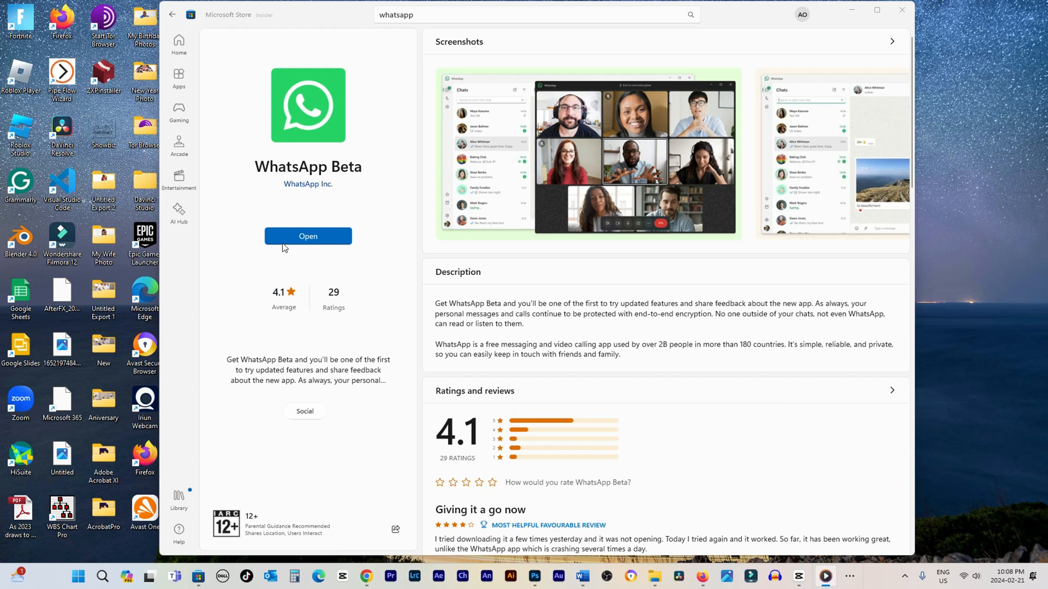
pyautogui.click(308, 236)
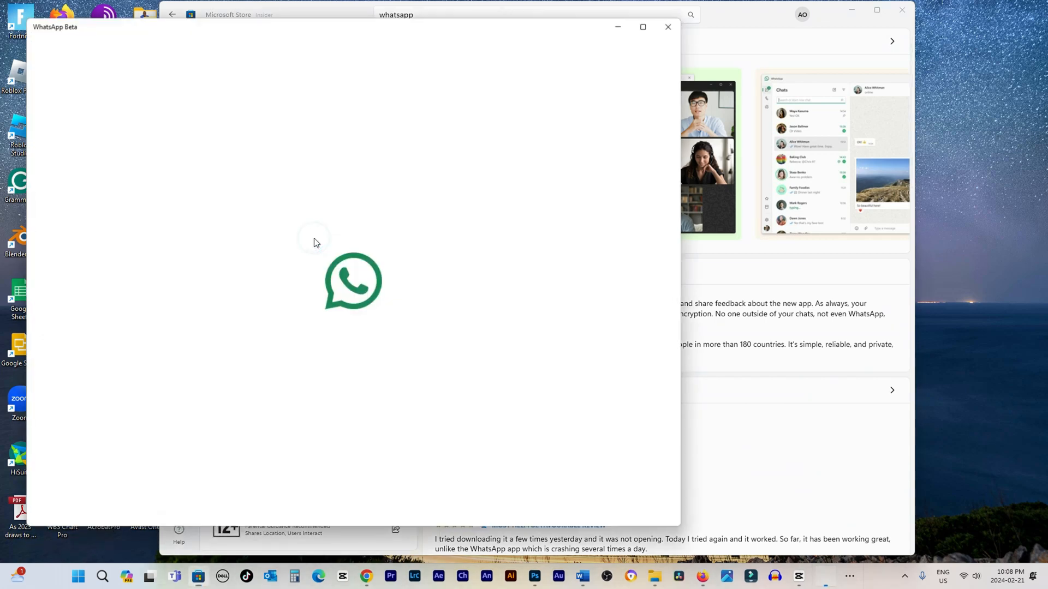